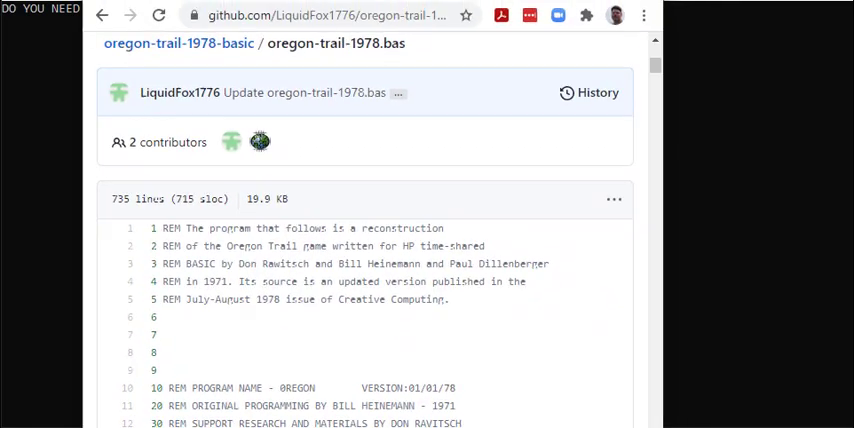
Scroll down through the printed instructions covering supplies, travel and forts.
scroll("down", 3)
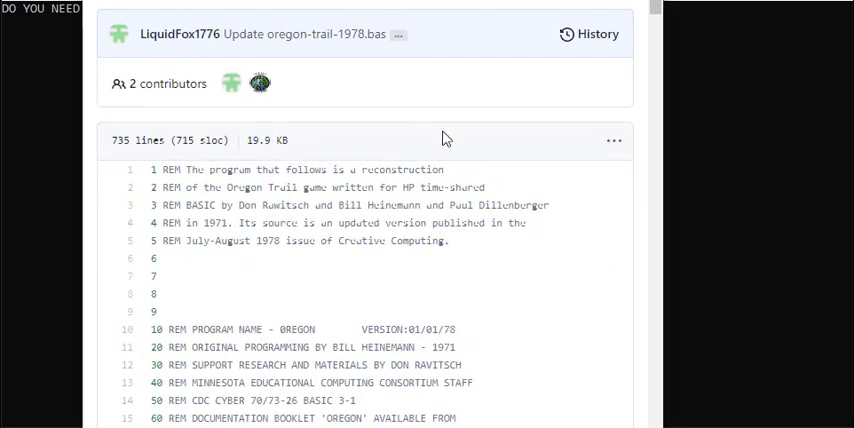
scroll("down", 3)
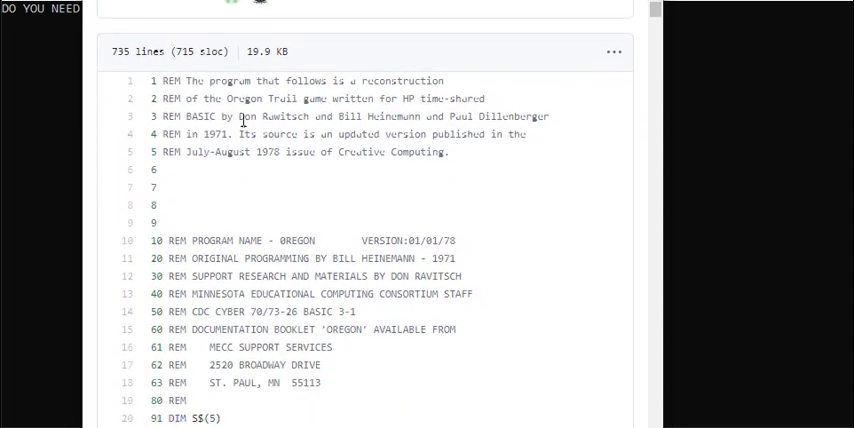
mouse_move(344, 94)
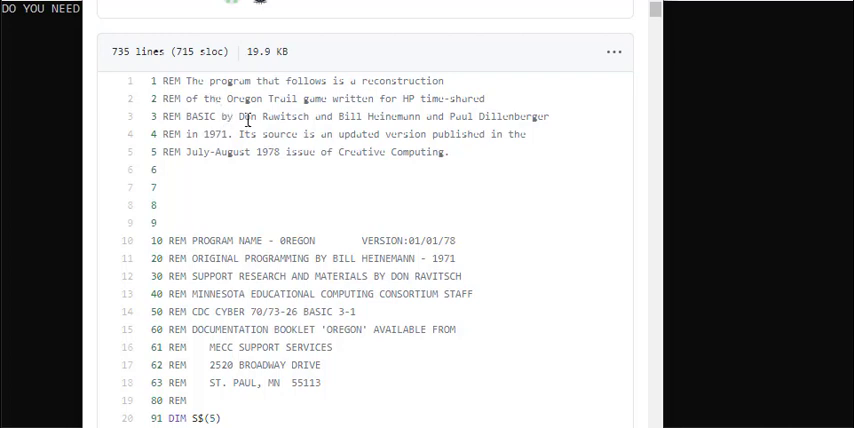
mouse_move(356, 120)
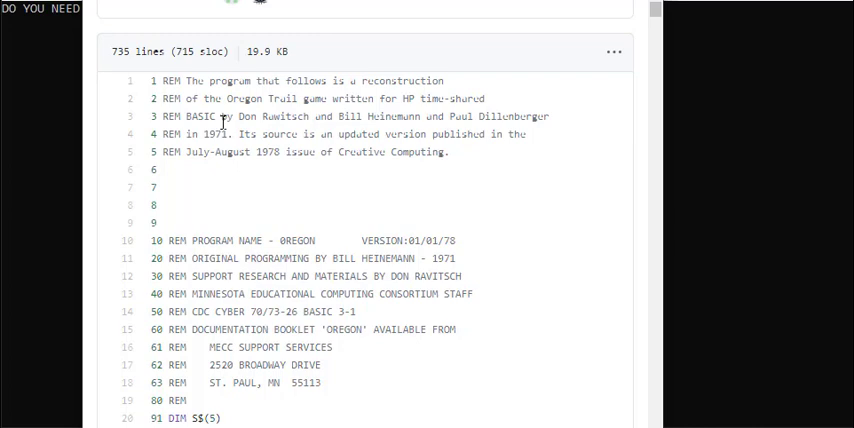
scroll("down", 3)
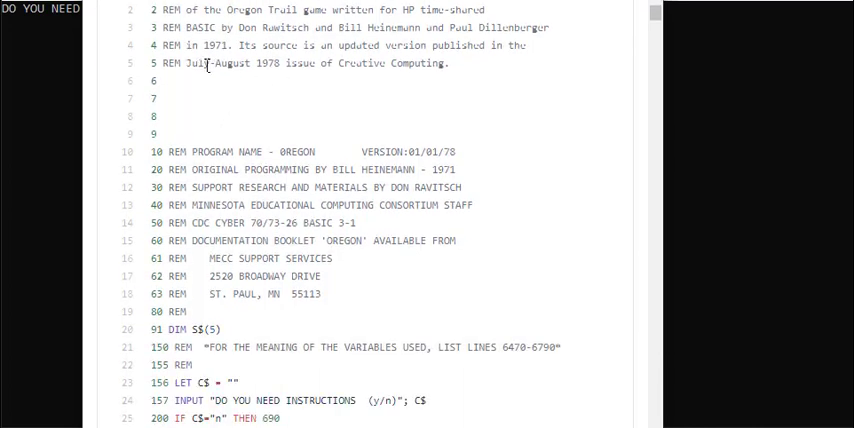
mouse_move(252, 128)
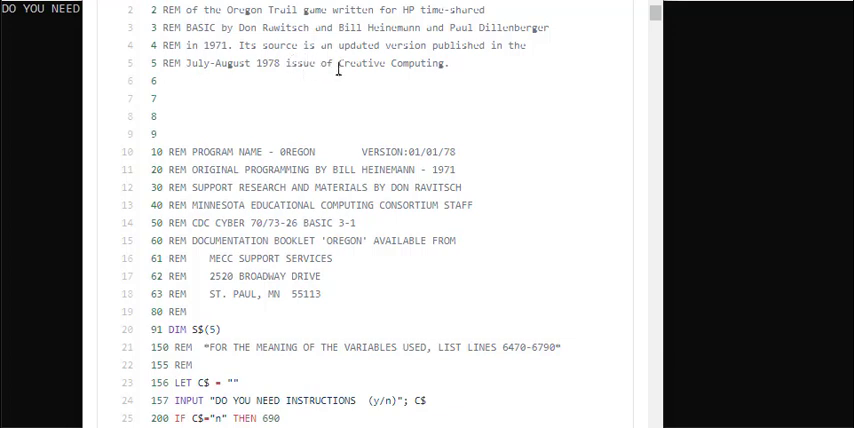
double_click(370, 62)
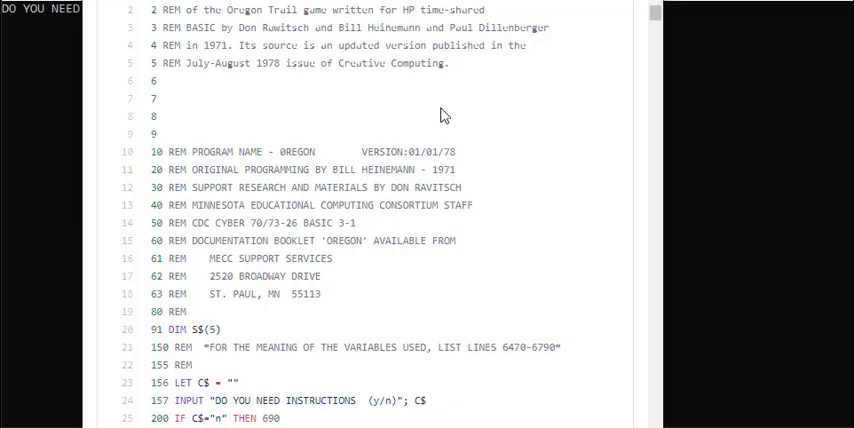
mouse_move(408, 120)
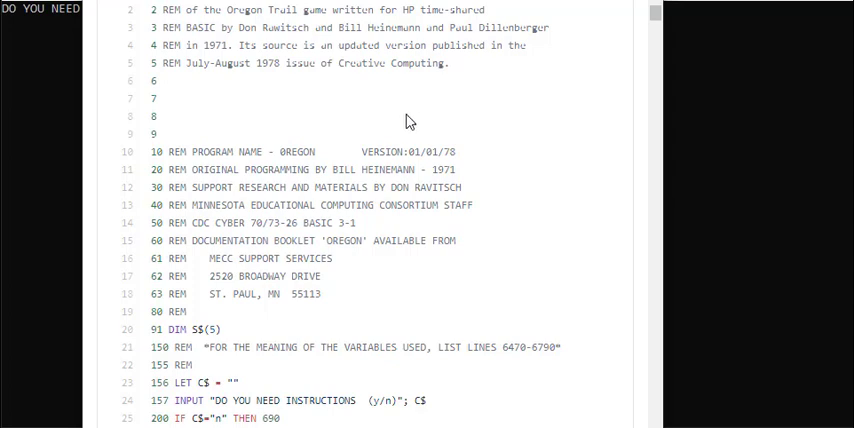
scroll("down", 3)
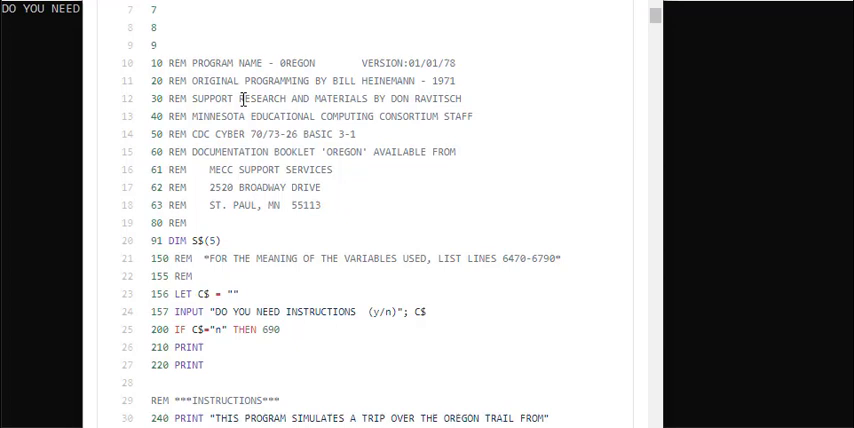
mouse_move(278, 96)
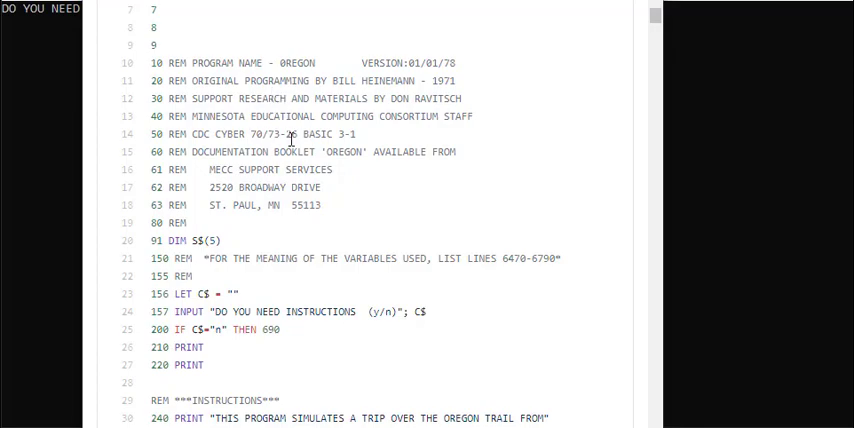
scroll("down", 3)
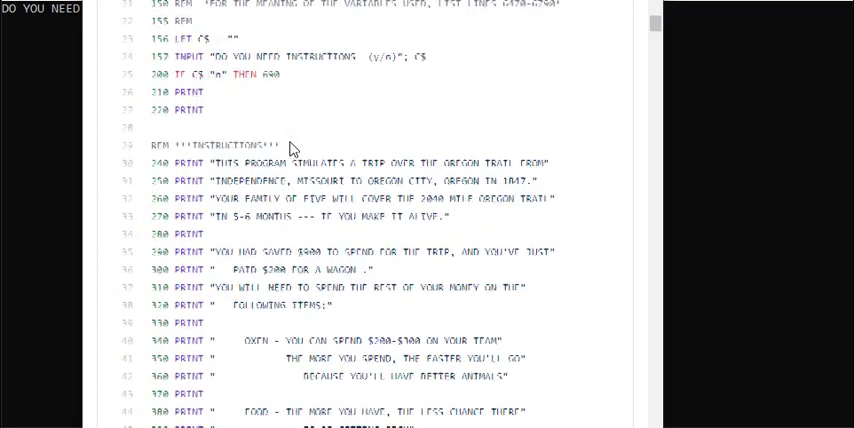
scroll("down", 3)
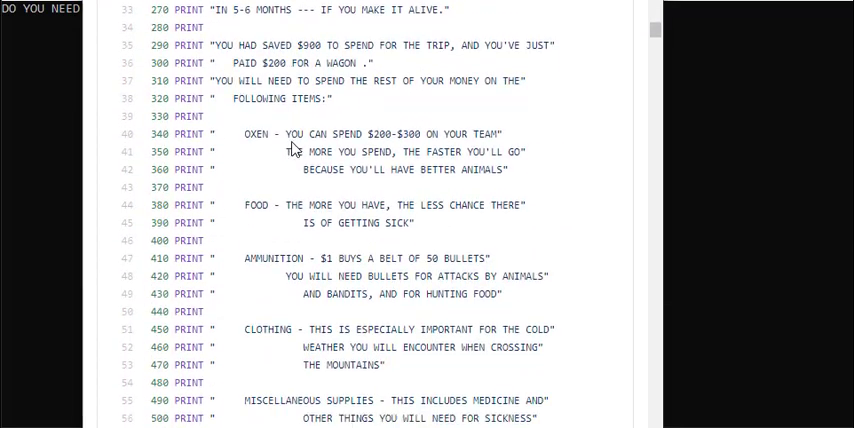
Reread earlier lines, then scroll on to the rifle skill question.
scroll("up", 3)
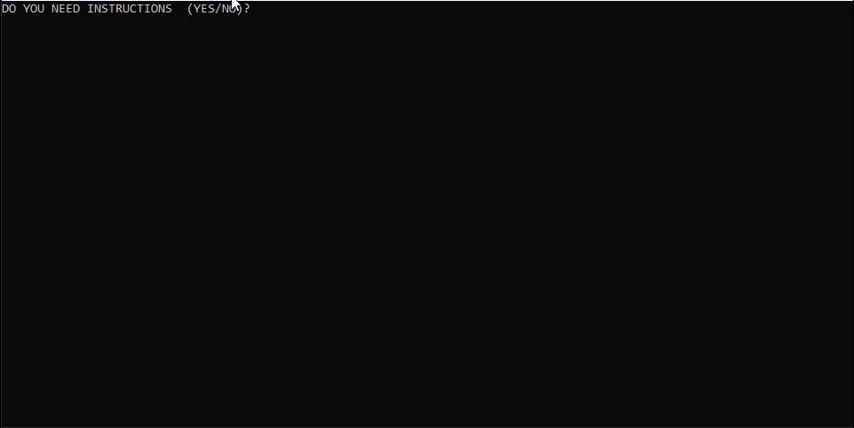
mouse_move(294, 28)
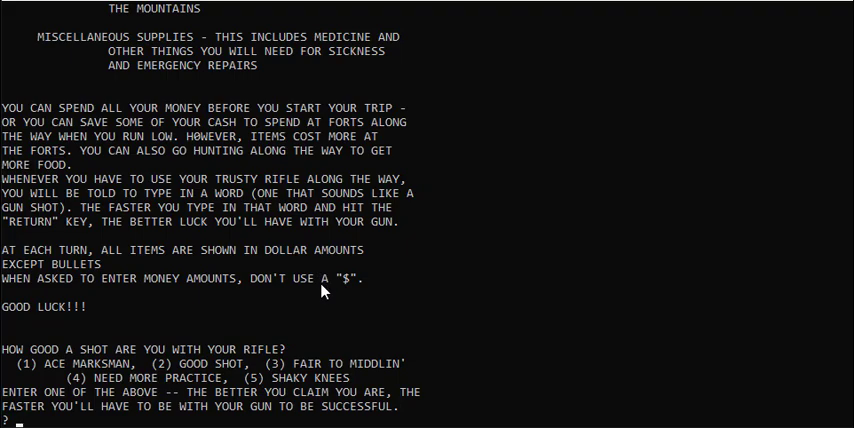
scroll("up", 3)
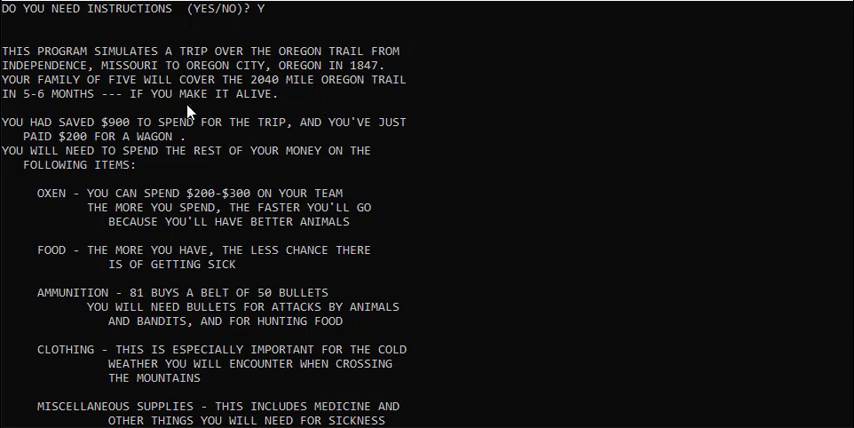
mouse_move(156, 80)
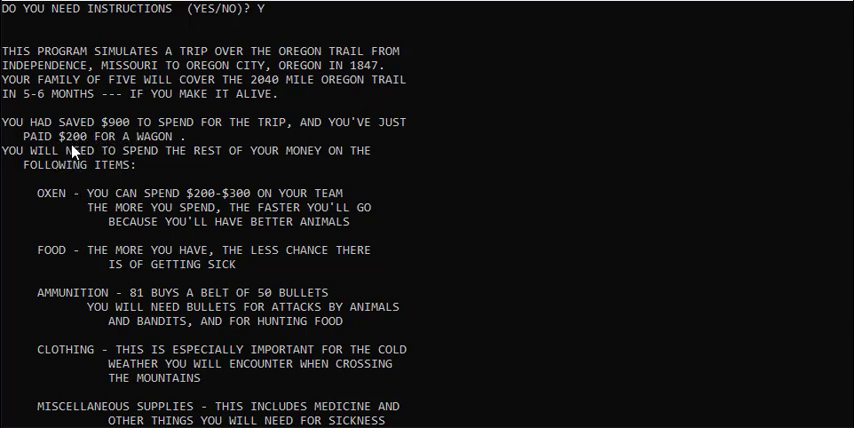
mouse_move(100, 182)
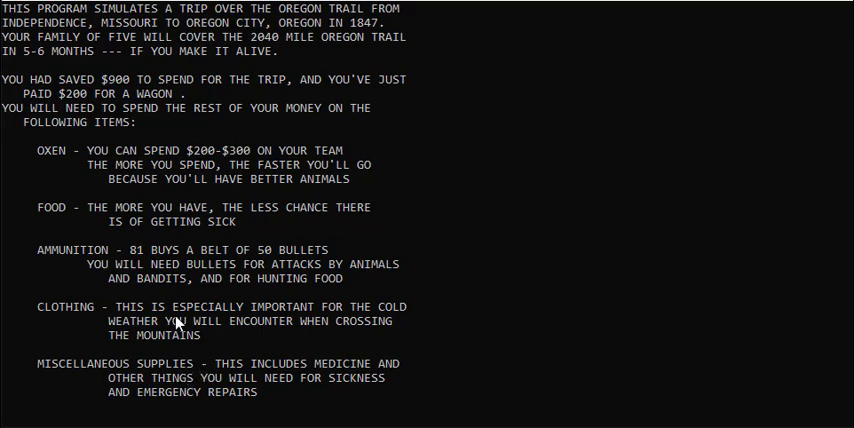
scroll("down", 3)
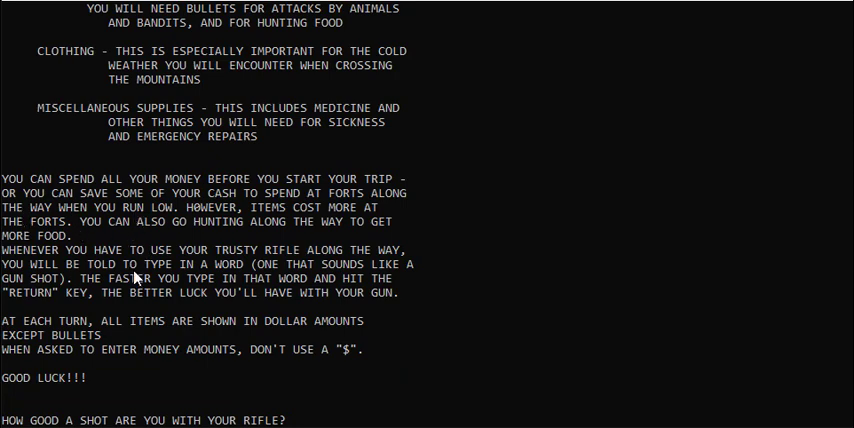
scroll("down", 3)
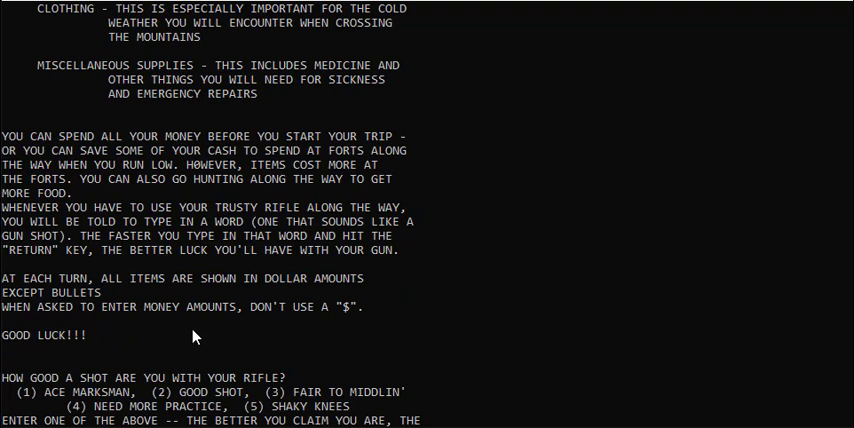
scroll("down", 3)
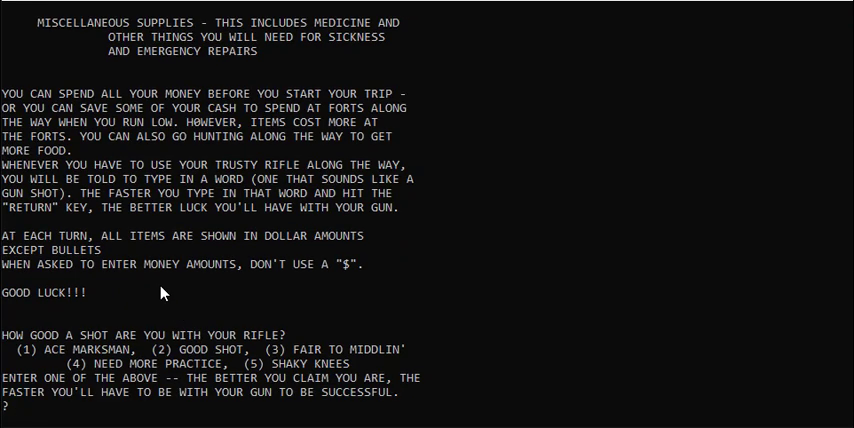
scroll("up", 3)
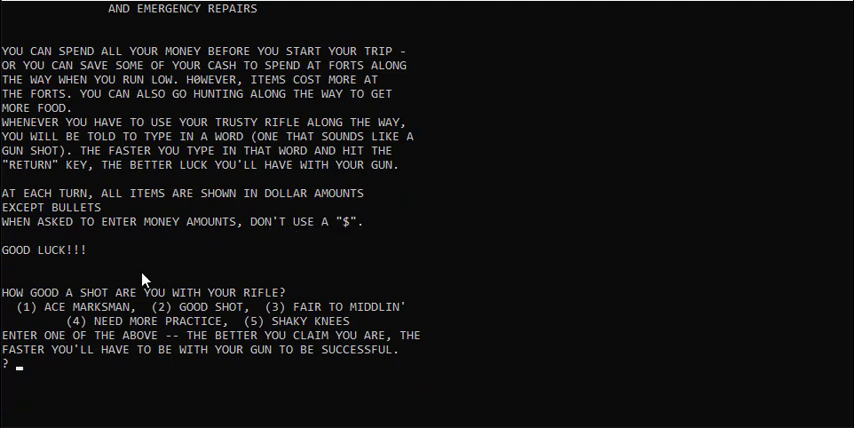
scroll("down", 3)
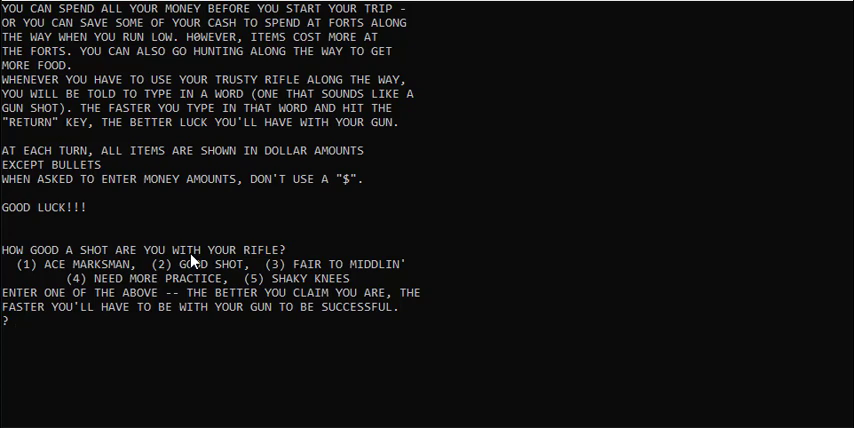
Answer rifle skill 5 (shaky knees) and spend 100 dollars on oxen.
type("5")
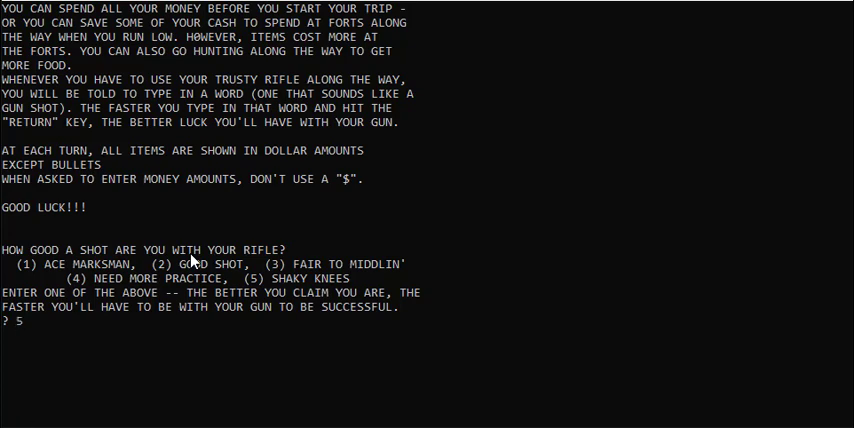
key("Return")
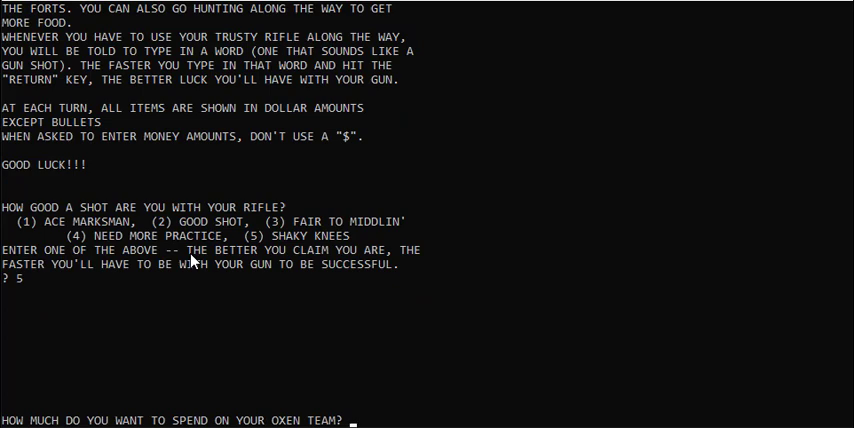
type("100")
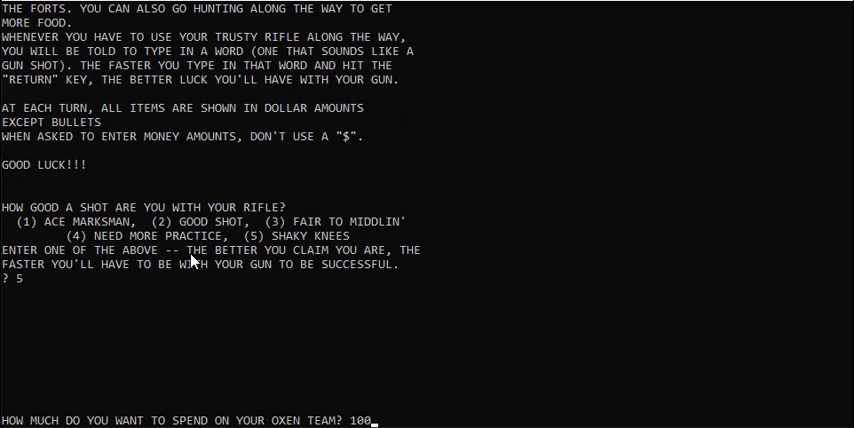
key("Return")
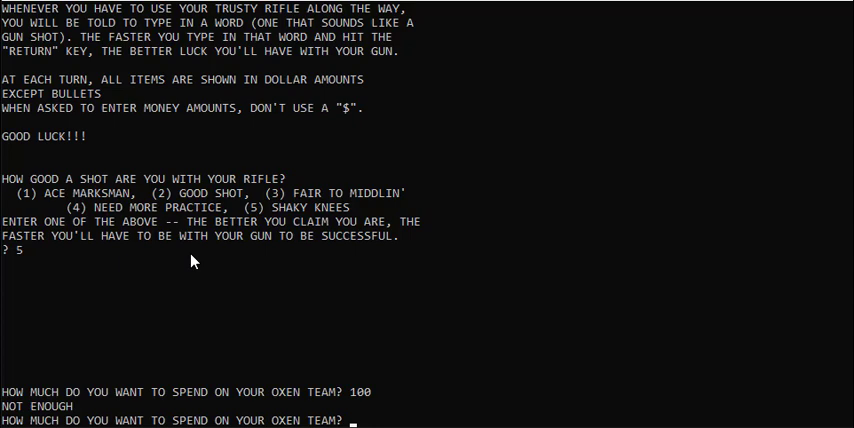
Enter the remaining spending: food, 100 on ammunition, 50 each on clothing and supplies.
type("150")
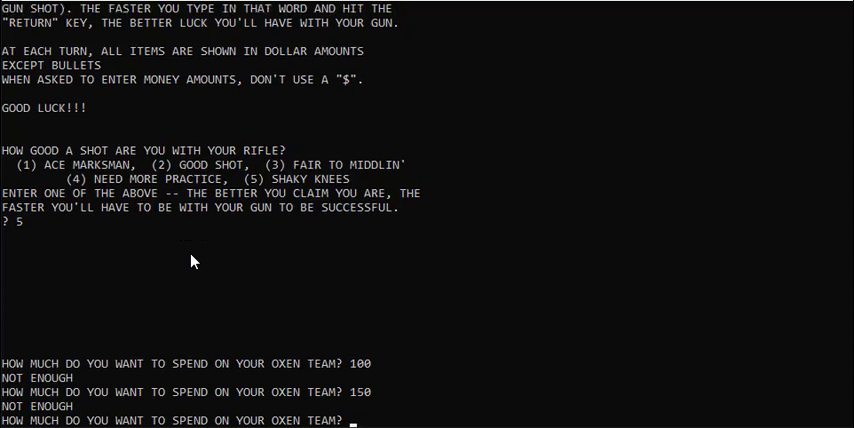
type("200")
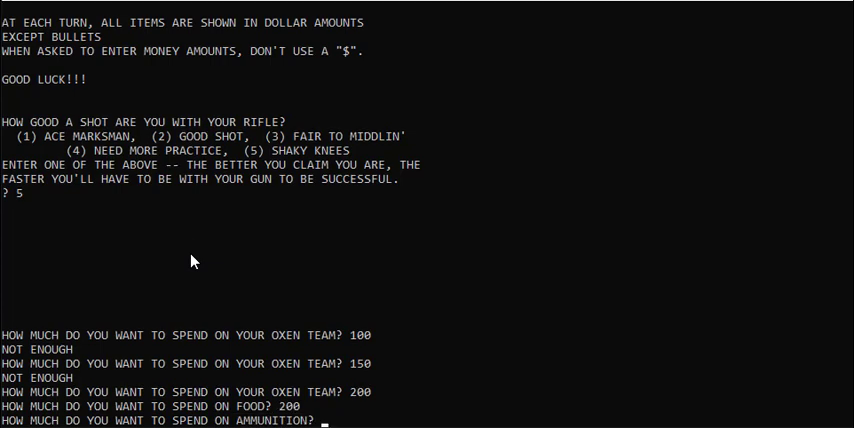
type("100")
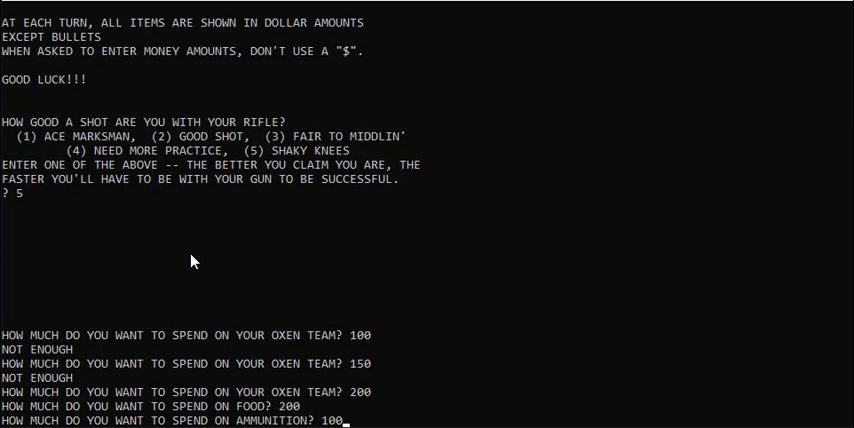
key("Return")
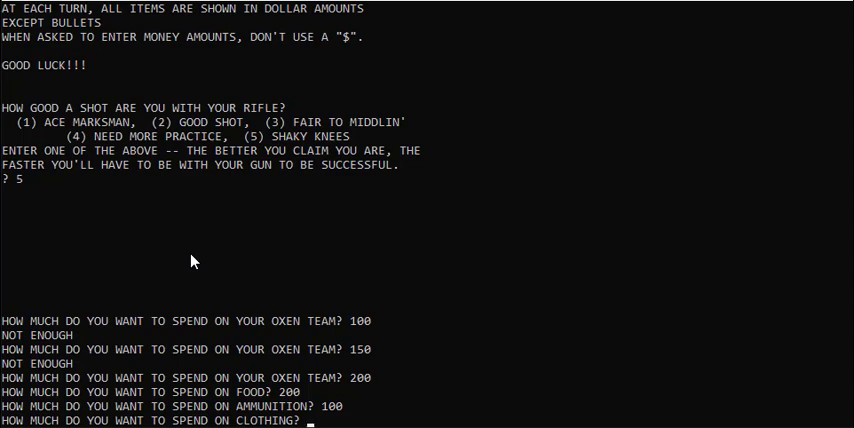
type("50")
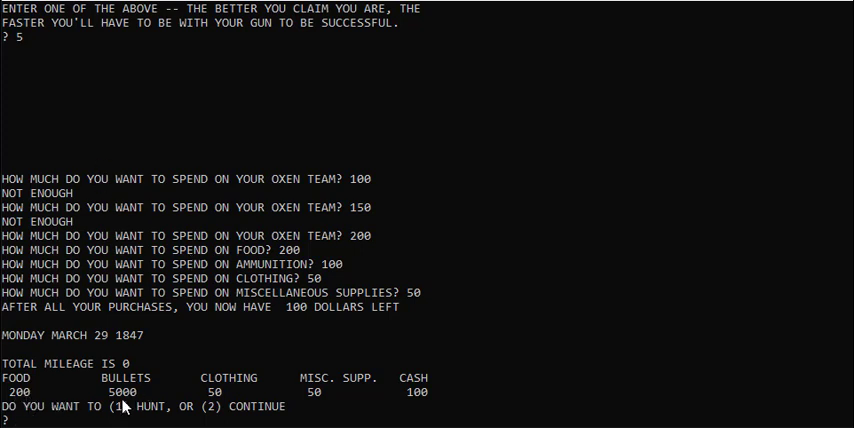
mouse_move(332, 412)
type("1")
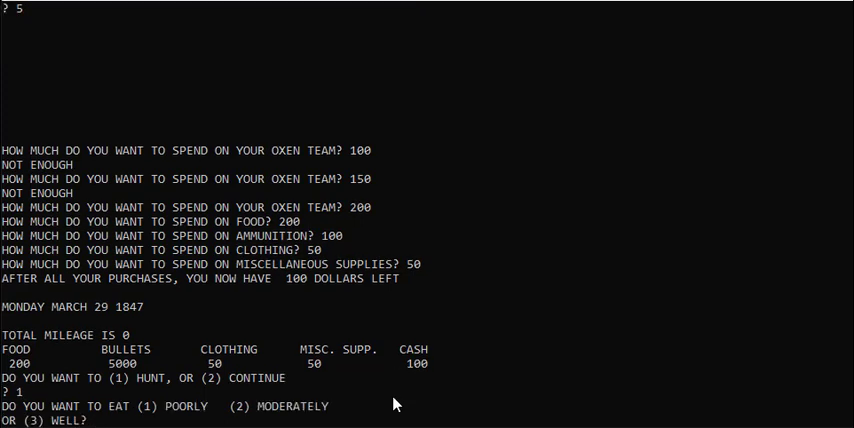
Eat moderately (2) and continue past the hostile riders (3), reaching 191 miles.
type("2")
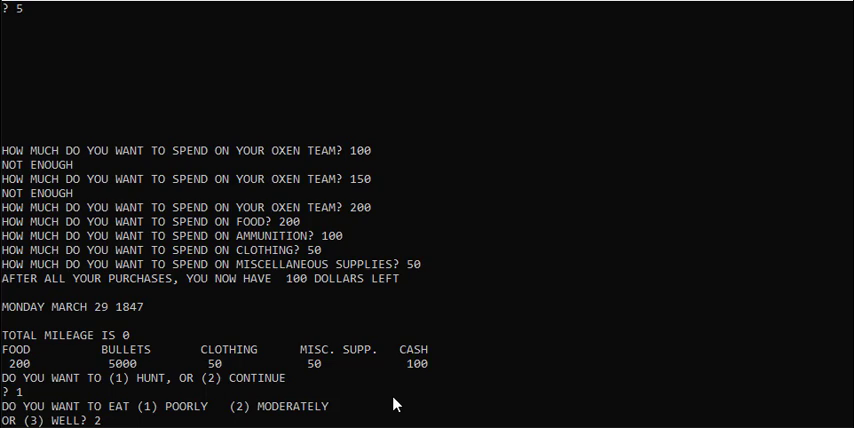
key("Return")
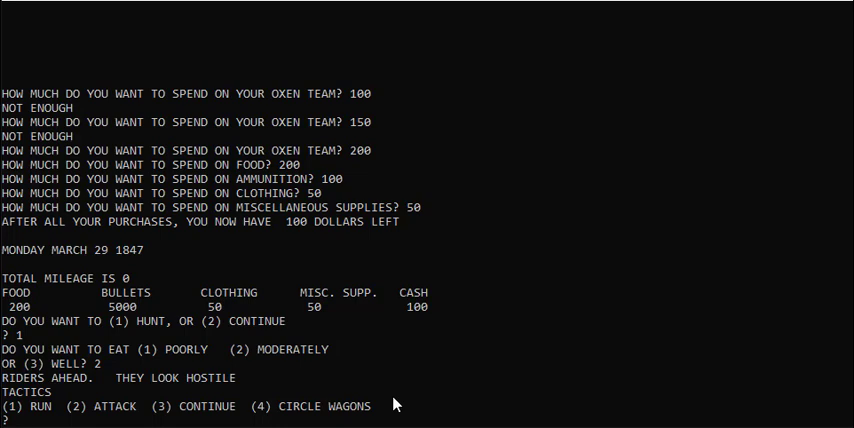
type("3")
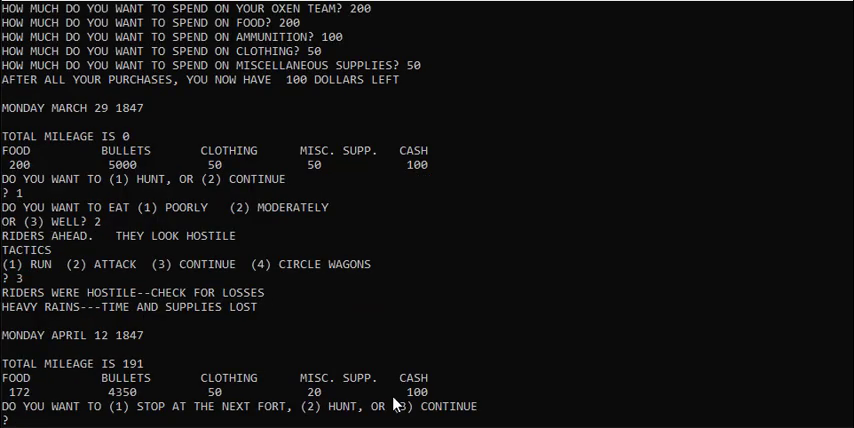
mouse_move(136, 382)
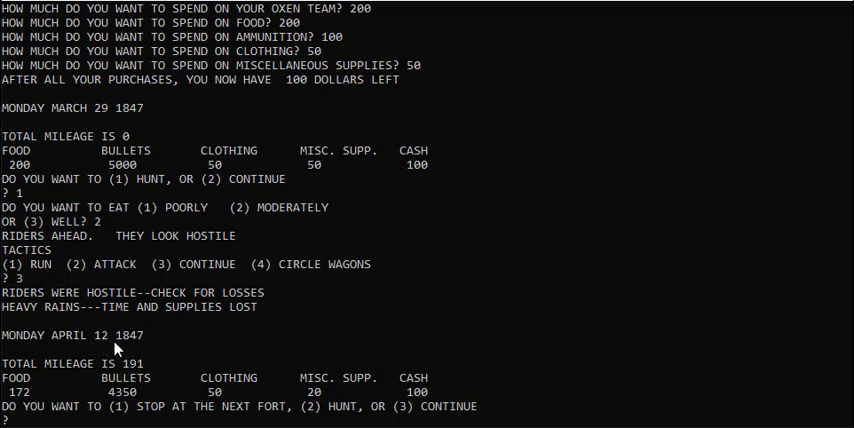
mouse_move(116, 420)
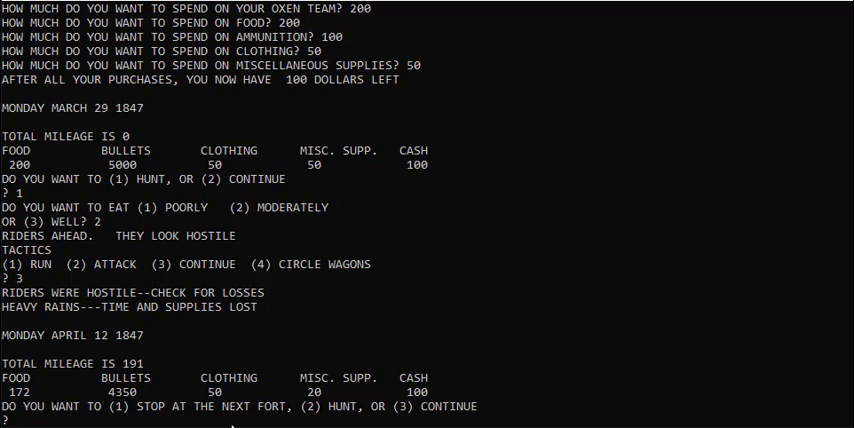
Stop at the fort spending 10 each, eat 2, fire at the riders, then travel on to 548 miles.
type("1")
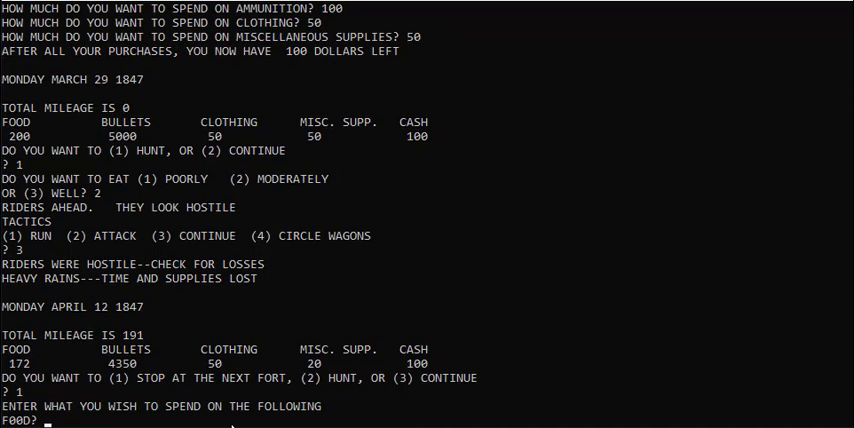
type("1")
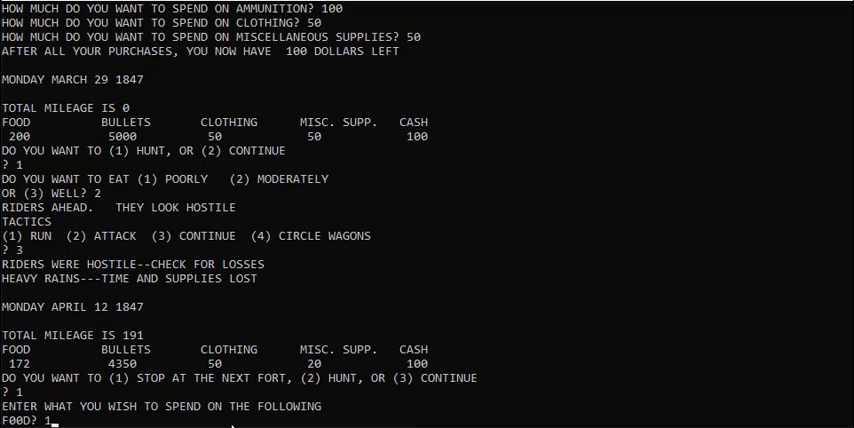
type("10")
type("BANG")
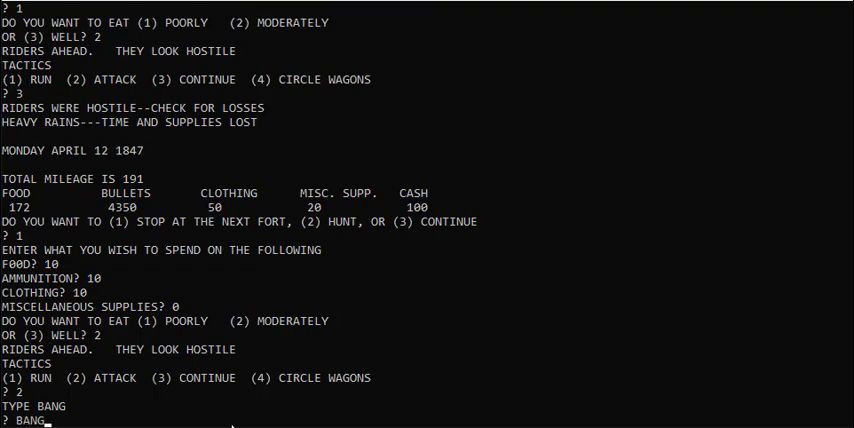
key("Return")
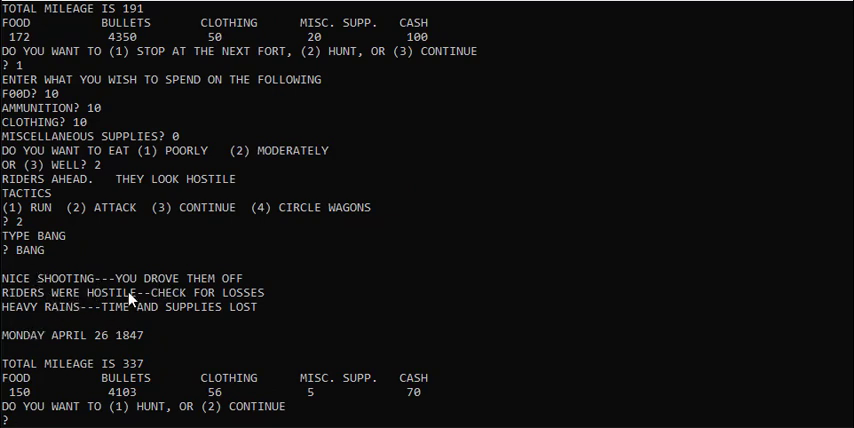
mouse_move(84, 304)
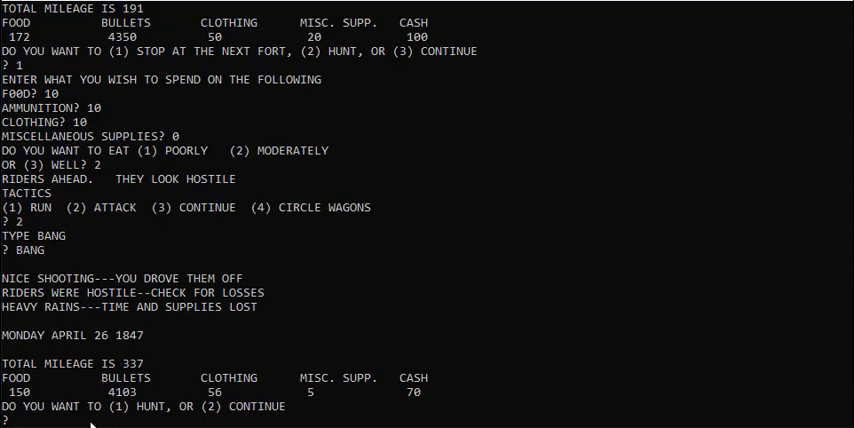
type("2")
type("1")
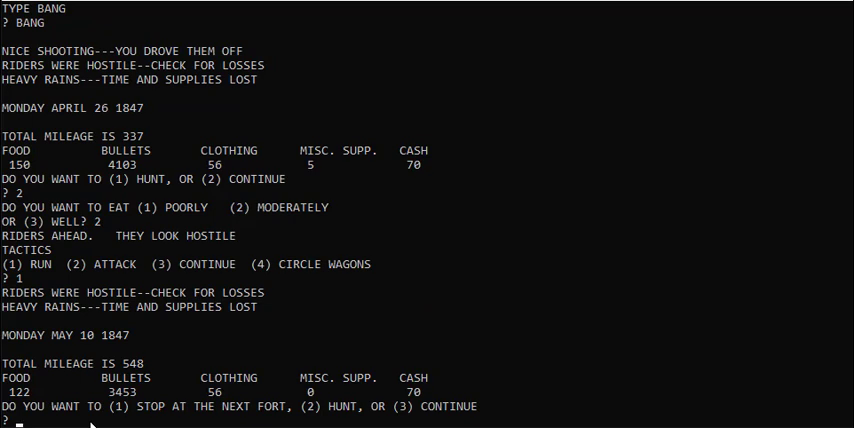
Continue (3), circle the wagons (4) against riders, then eat 1 and hunt, reaching 889 miles.
type("3")
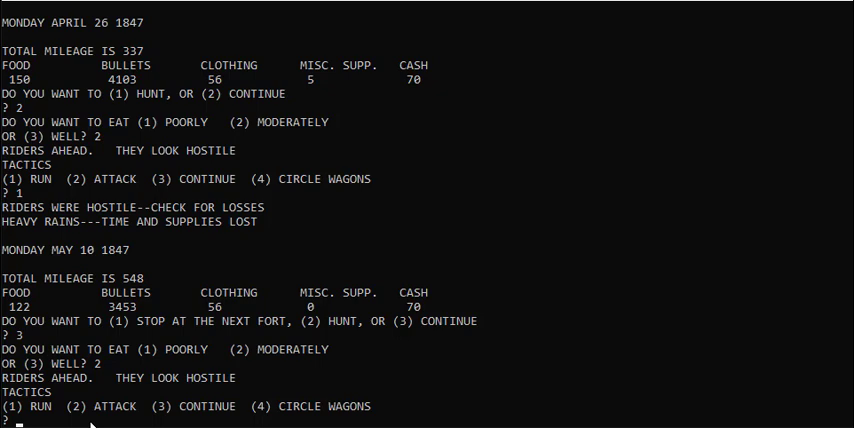
type("4")
type("BANG")
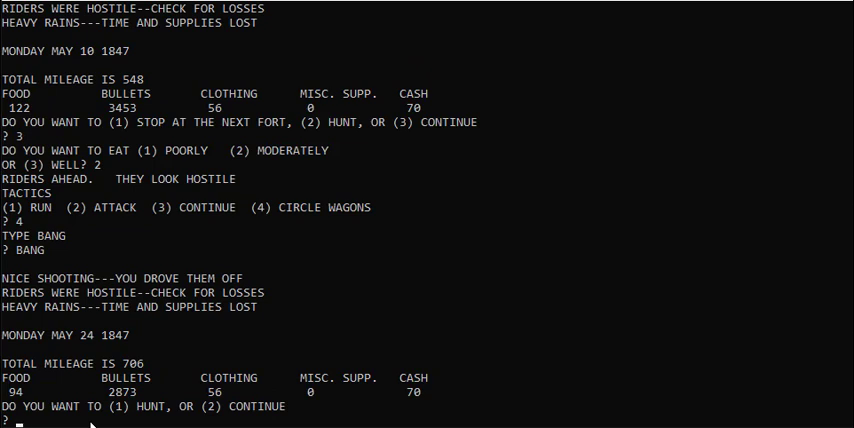
type("1")
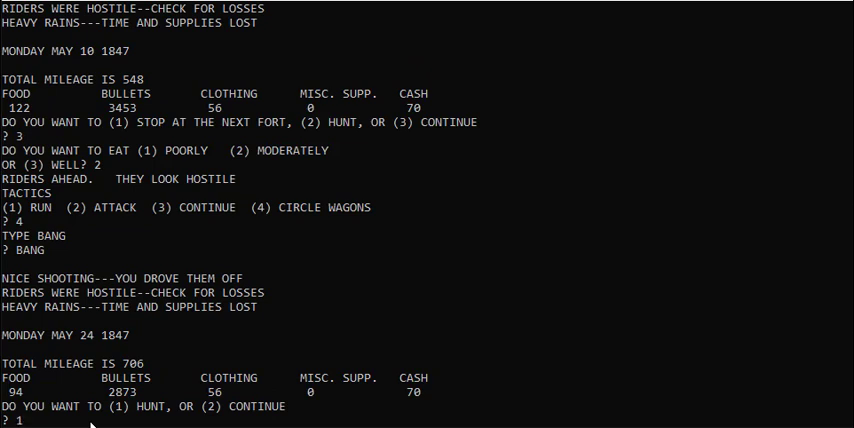
key("Return")
type("BANG")
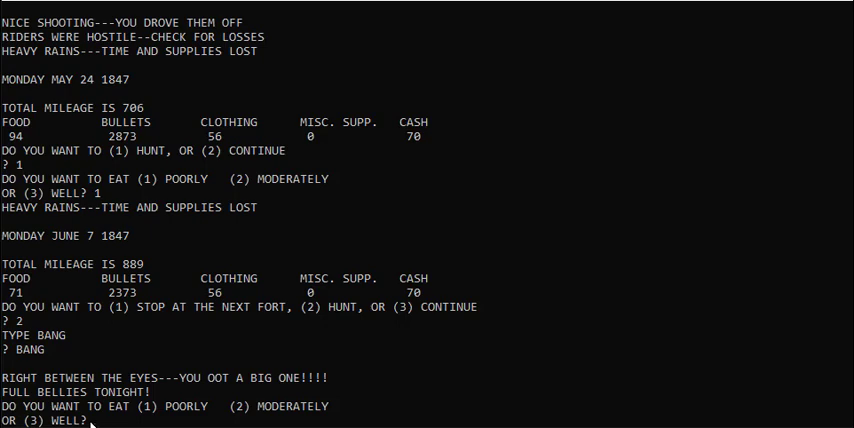
Enter eating choices and hunt each summer turn, missing once, until 1894 miles on August 31.
type("2")
type("1")
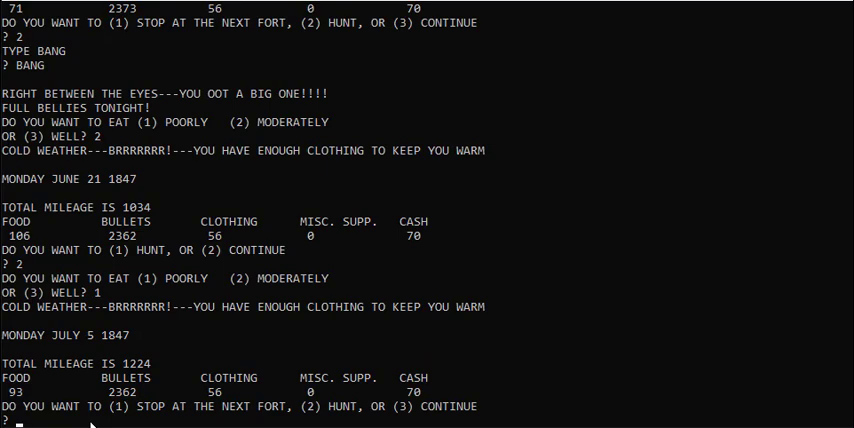
type("2")
type("1")
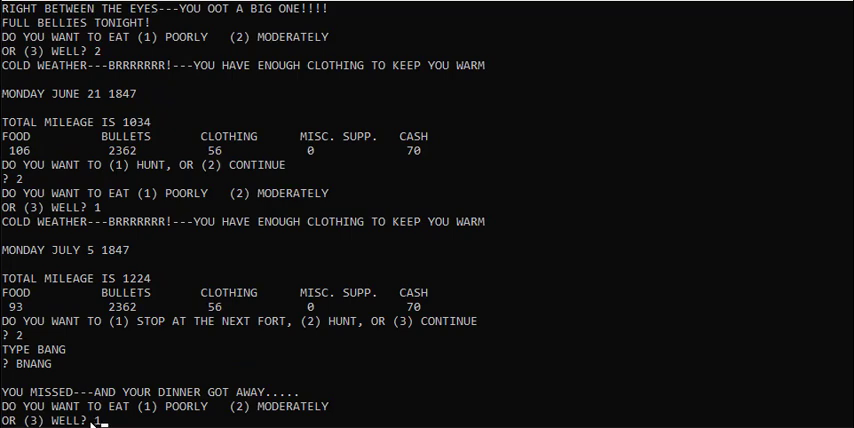
key("Return")
type("BANG")
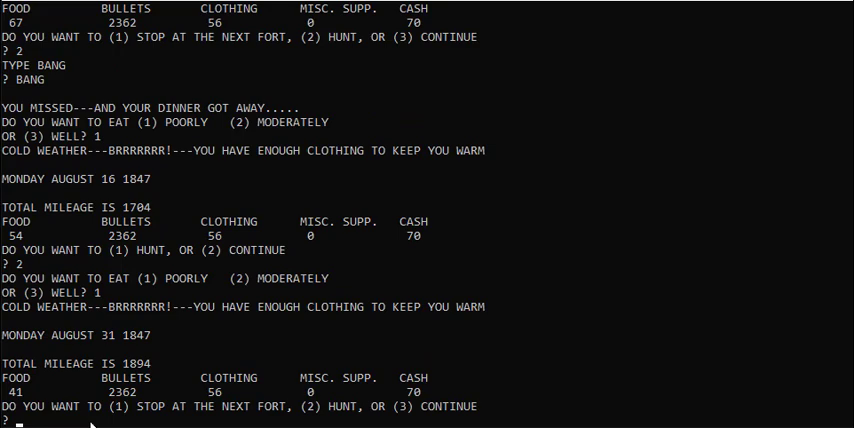
Stop at the fort (1) and put 60 dollars toward food.
type("1")
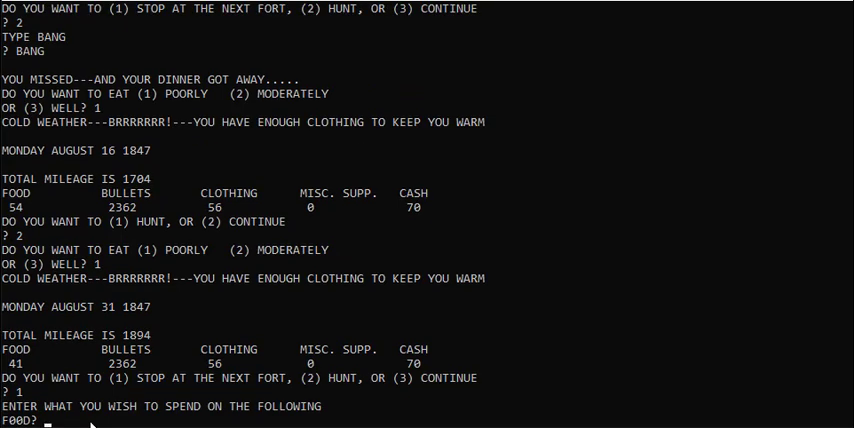
type("60")
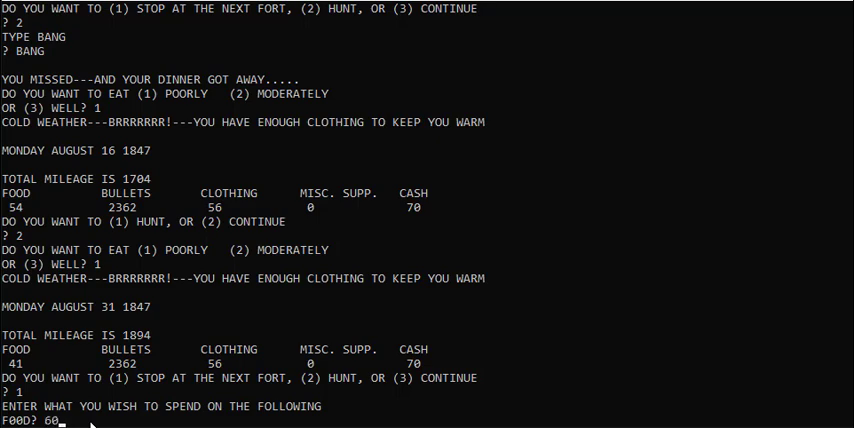
key("Return")
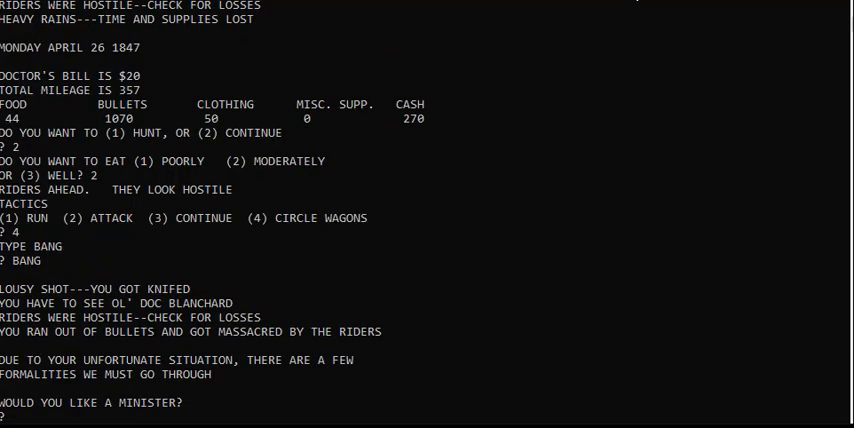
mouse_move(580, 24)
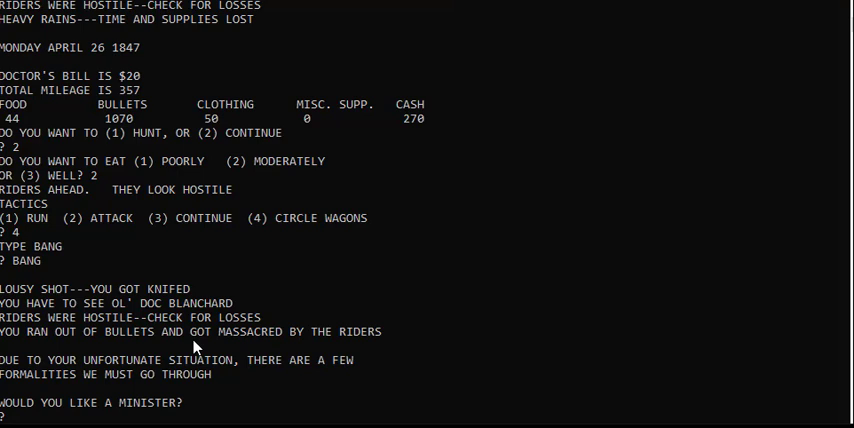
mouse_move(388, 80)
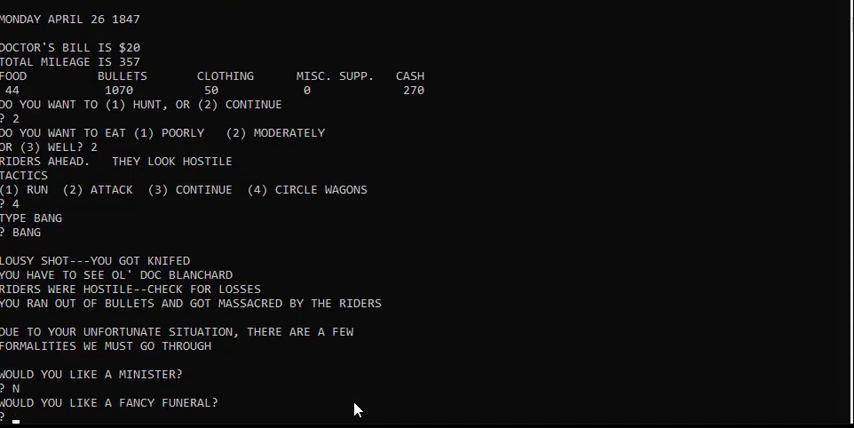
Answer N to decline the minister and the fancy funeral after the massacre.
type("N")
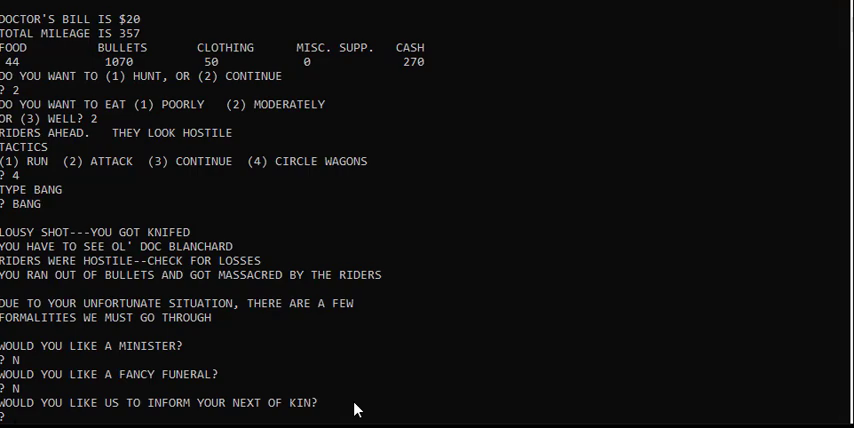